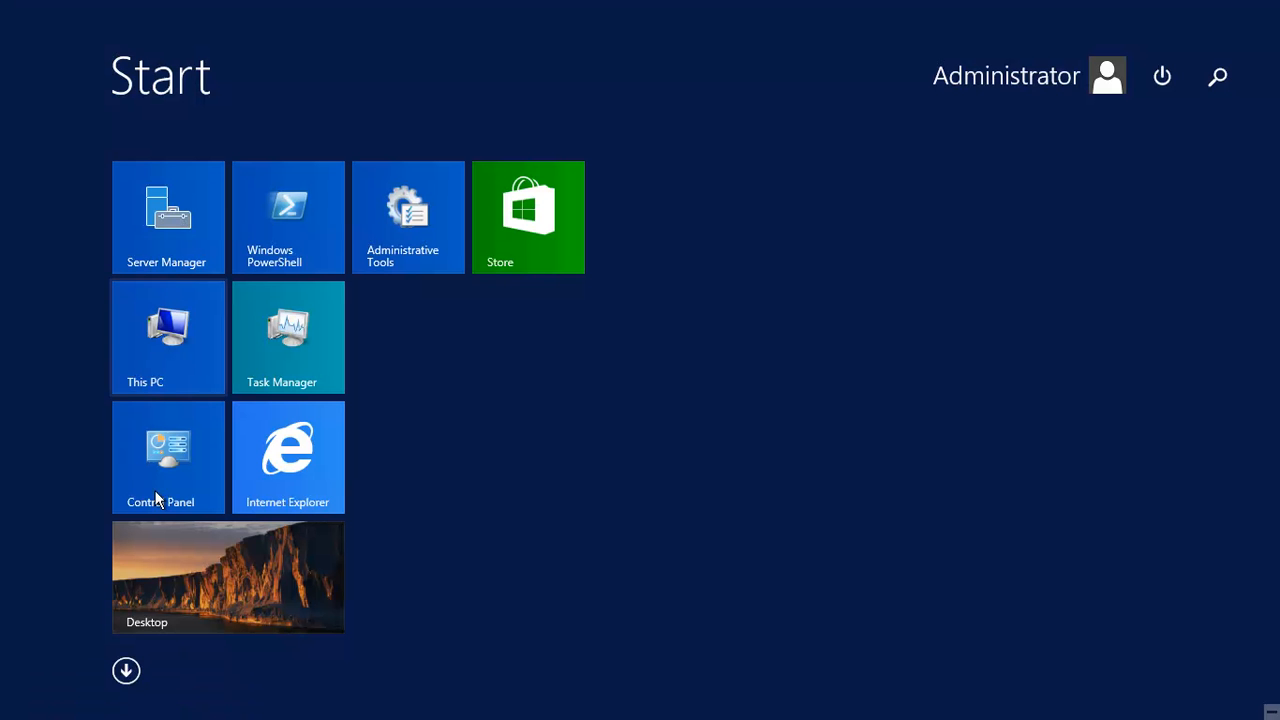
Step: Launch Server Manager from the Start screen tile
left_click(168, 217)
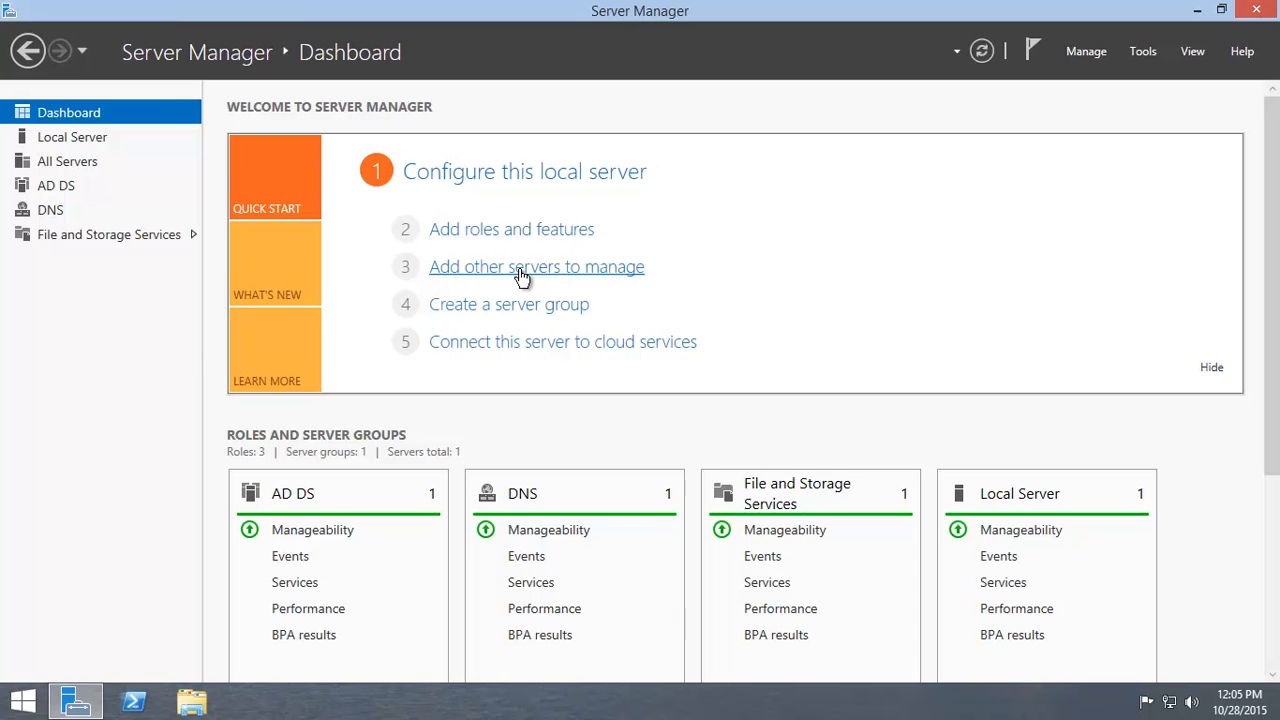
Step: Search Active Directory for Server005 and add it to the managed server pool
left_click(537, 266)
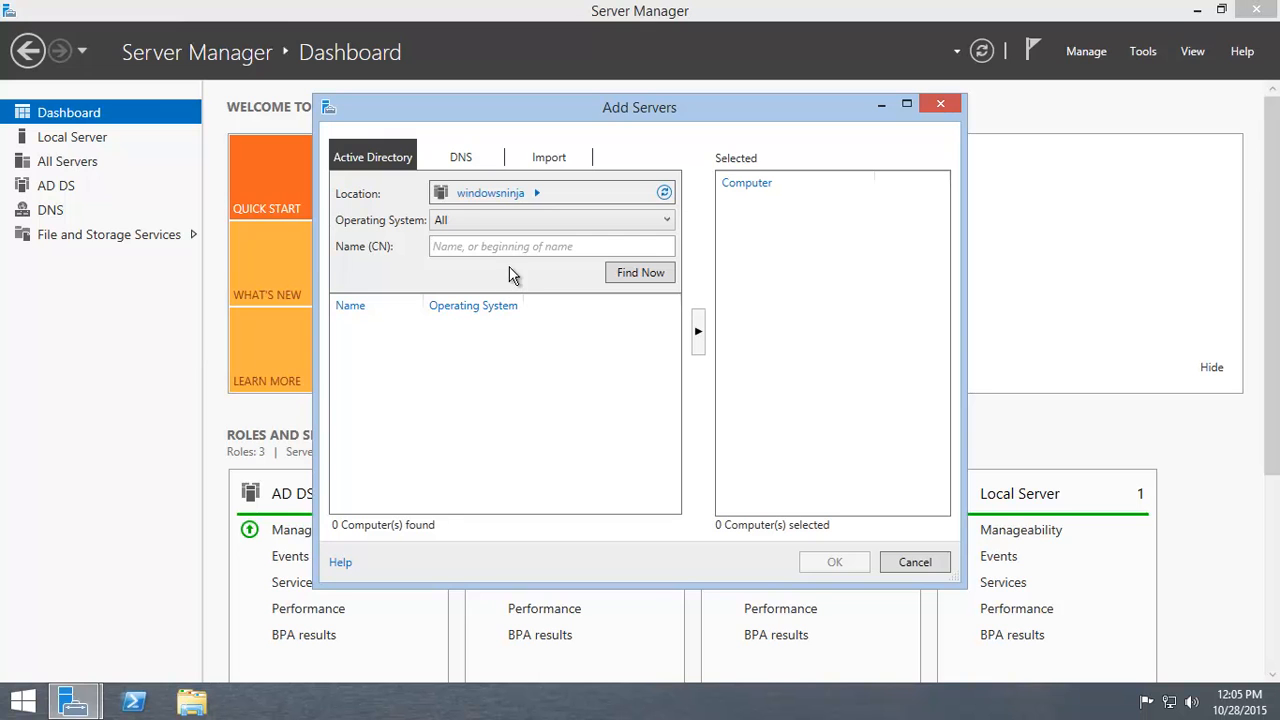
left_click(490, 193)
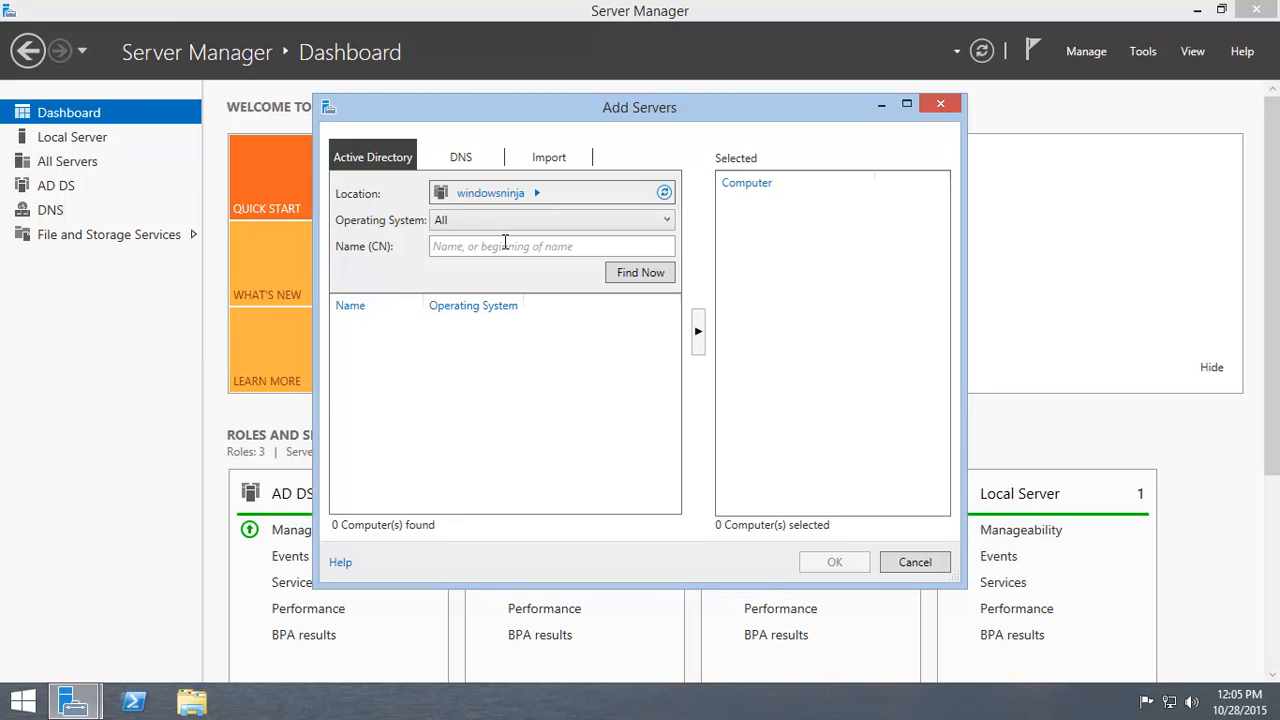
type("Server005")
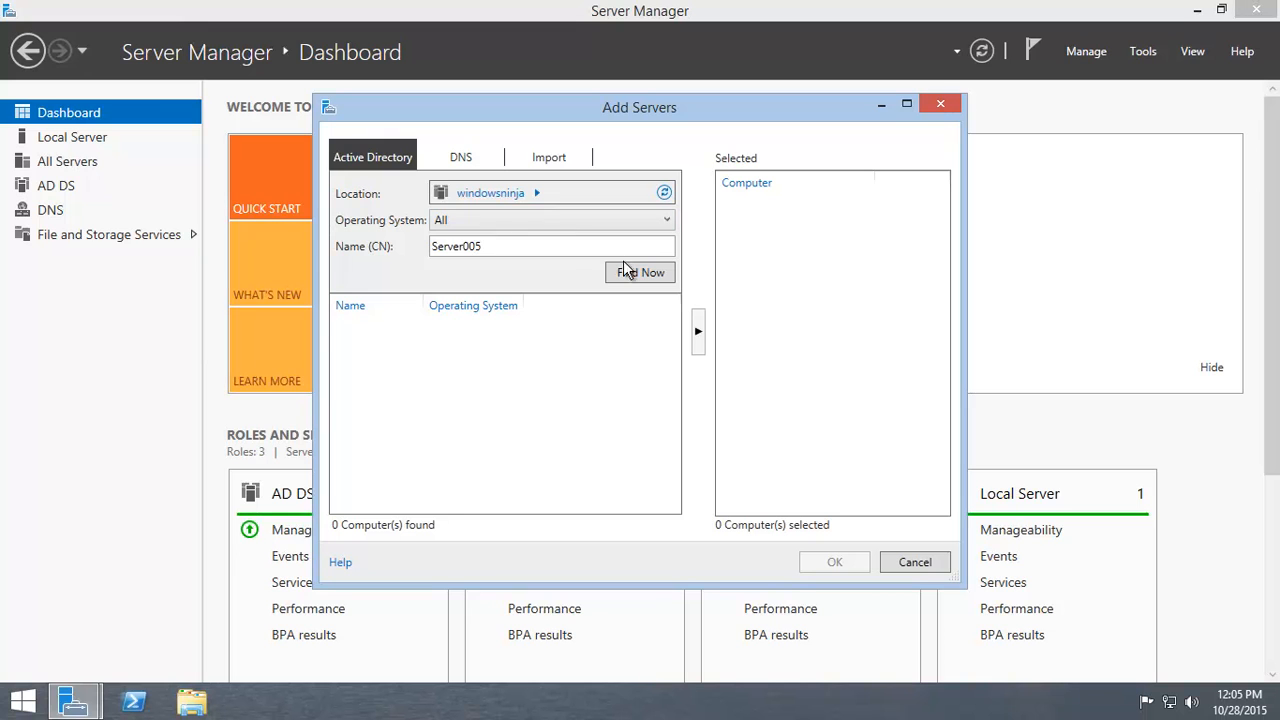
left_click(640, 272)
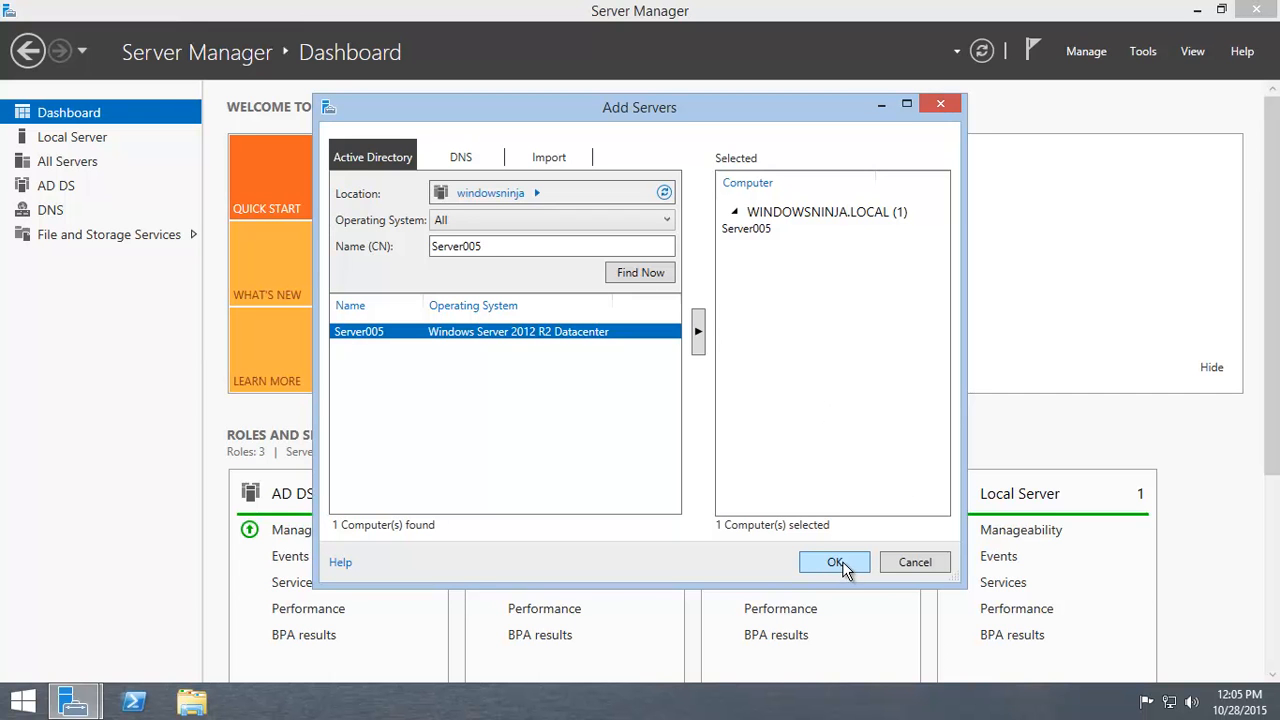
left_click(835, 561)
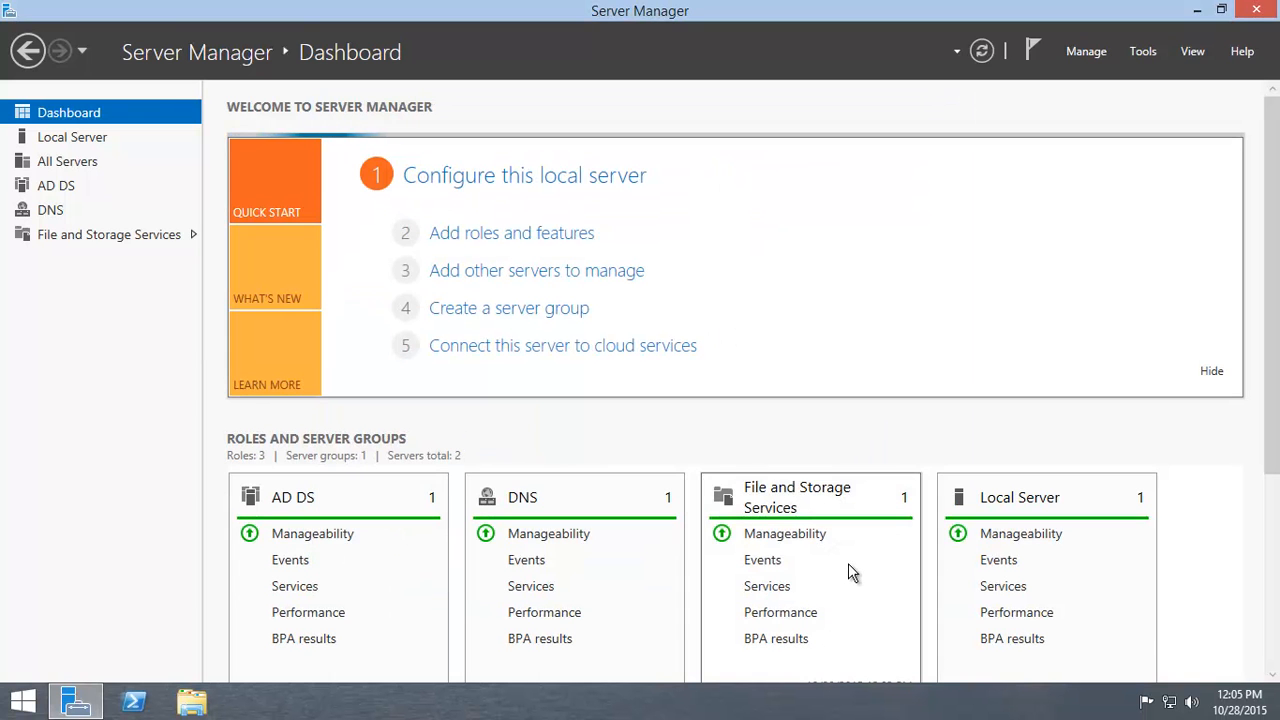
mouse_move(868, 528)
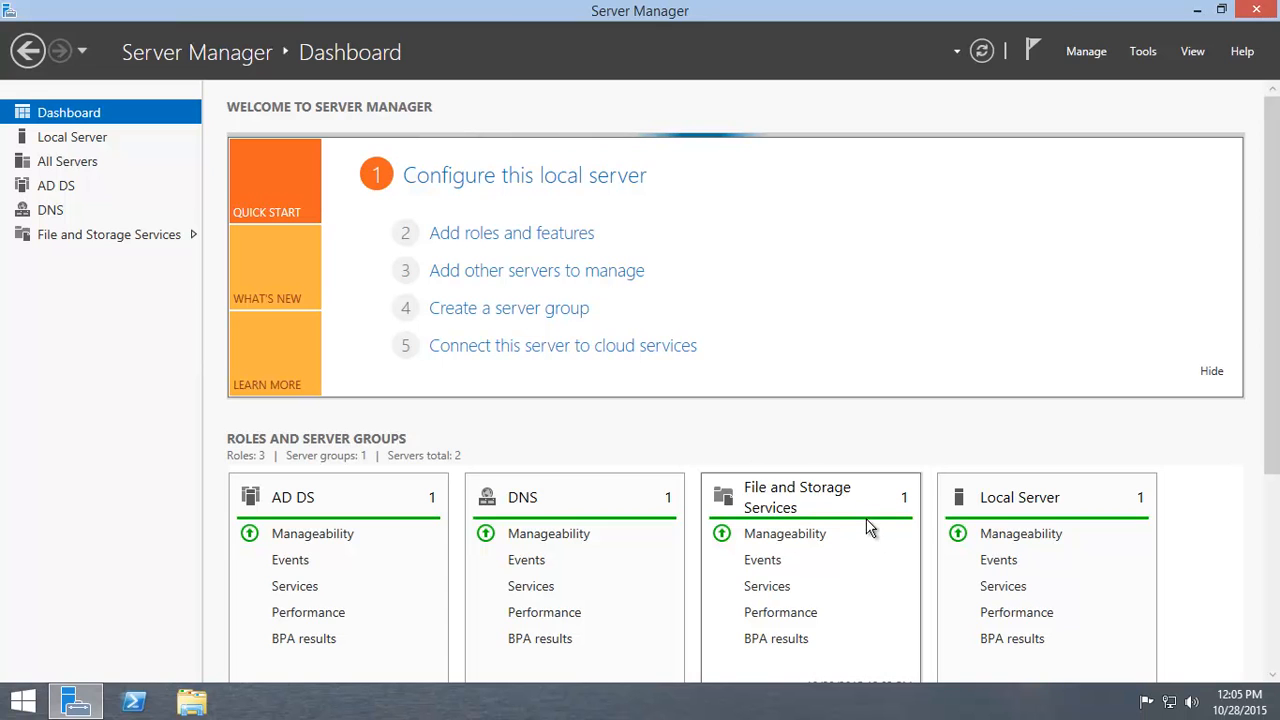
mouse_move(860, 522)
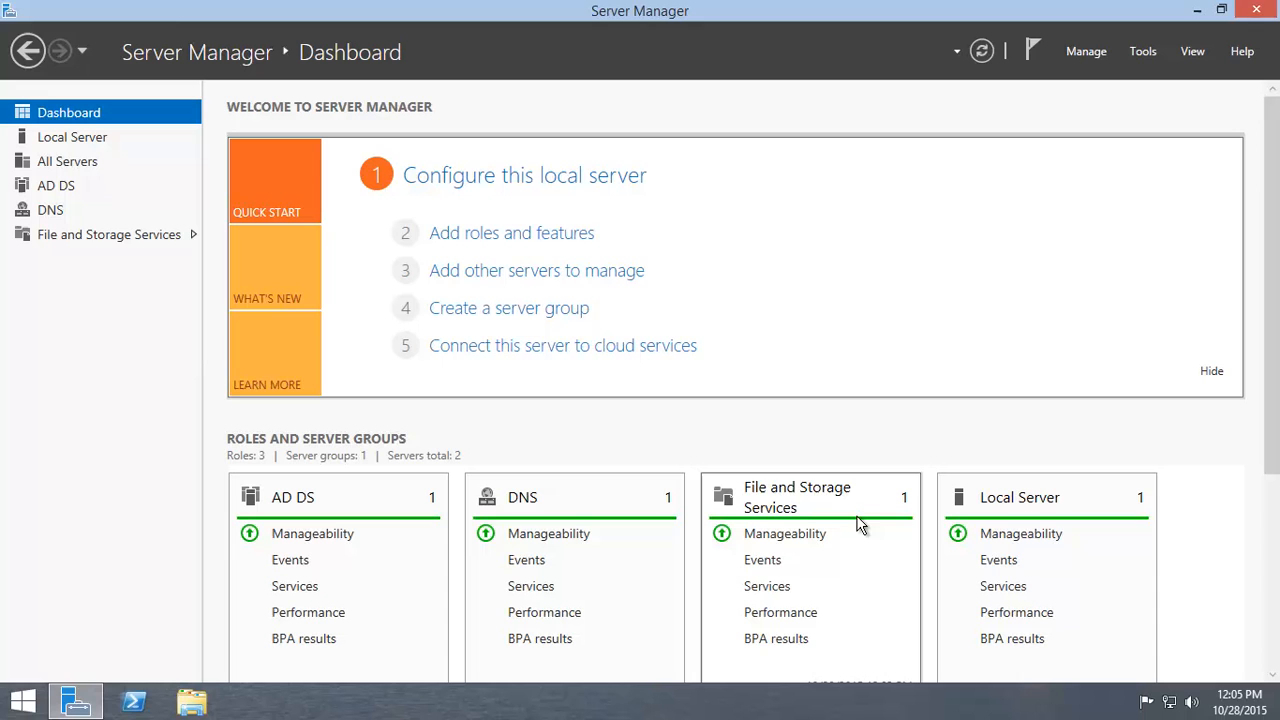
mouse_move(828, 410)
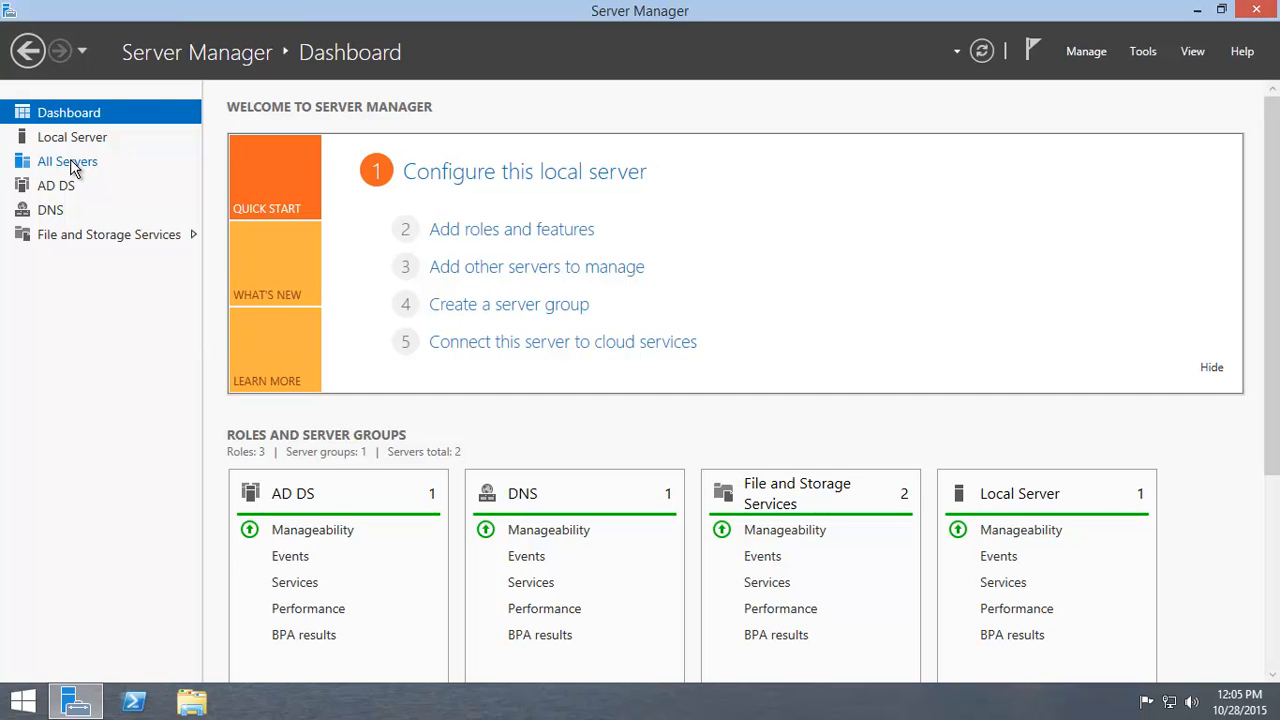
Step: From All Servers, start Add Roles and Features on SERVER005
left_click(67, 161)
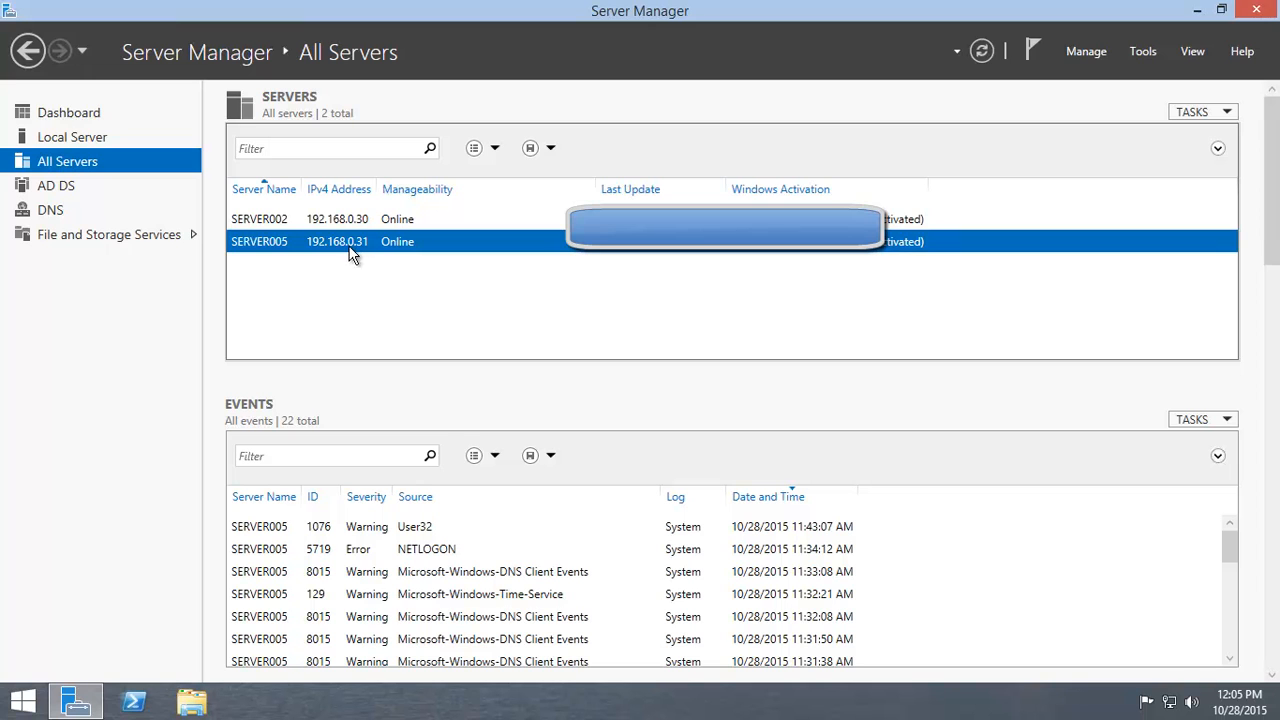
mouse_move(268, 252)
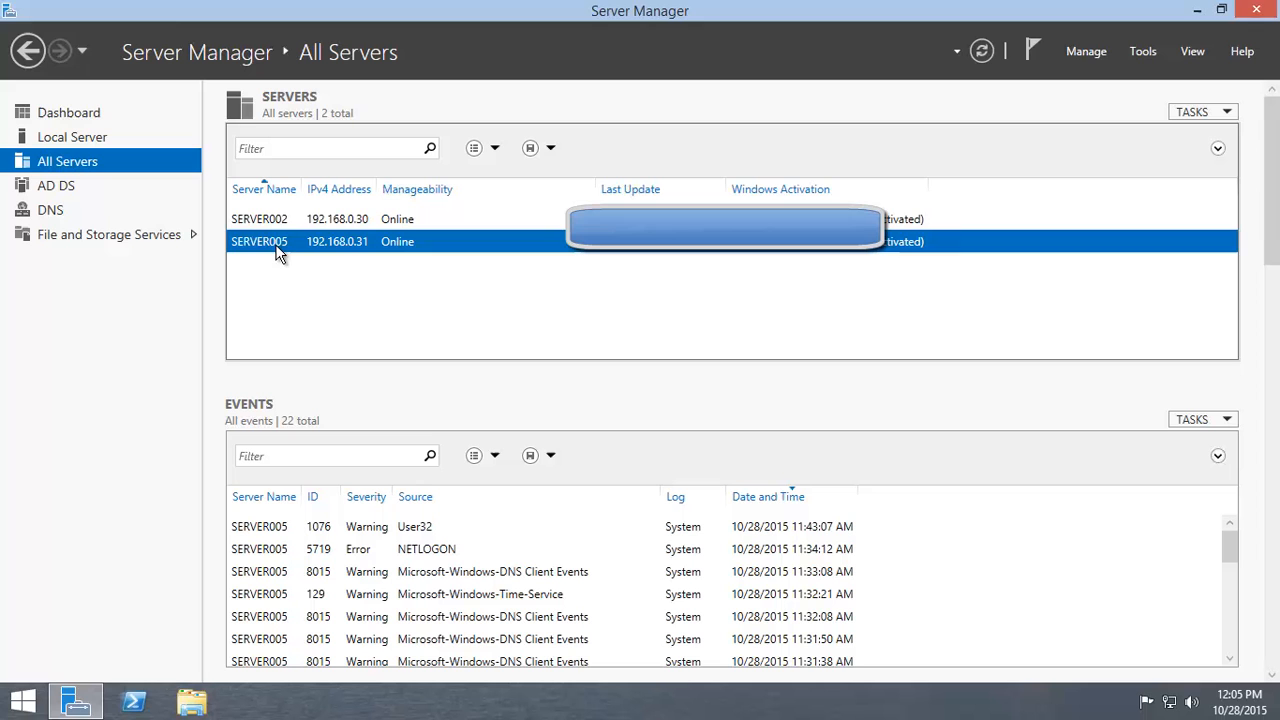
mouse_move(395, 248)
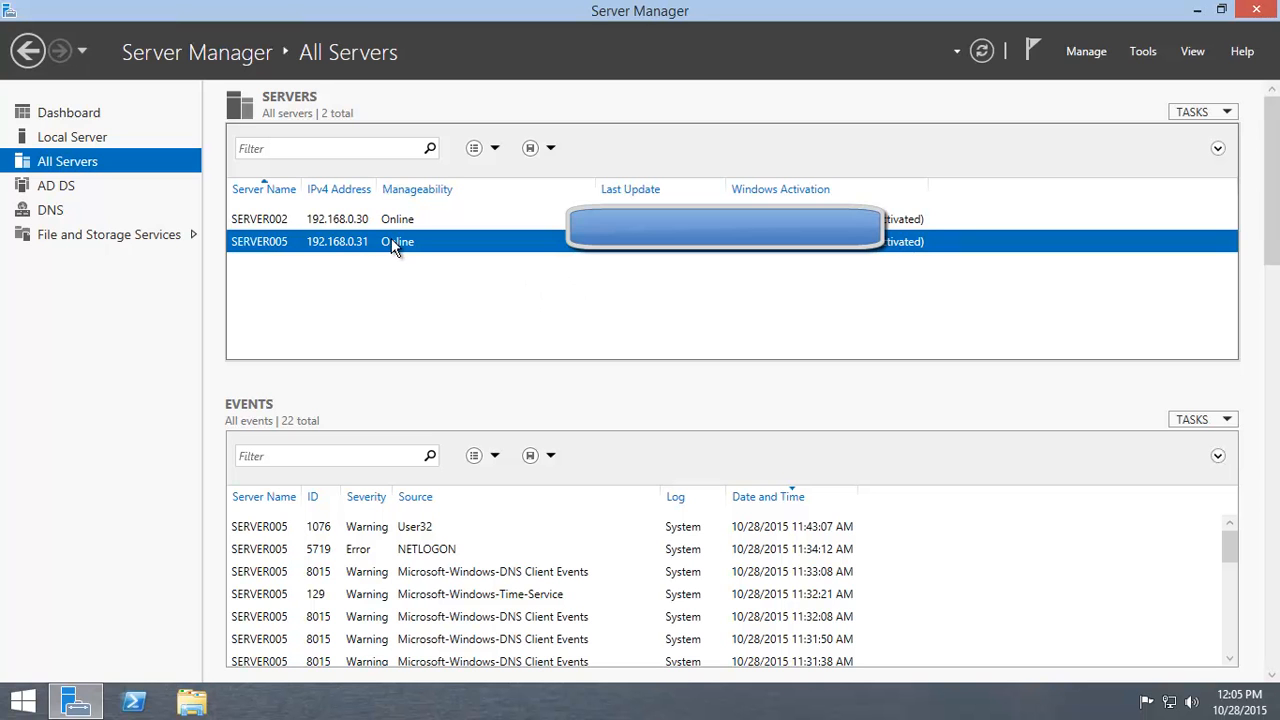
right_click(395, 241)
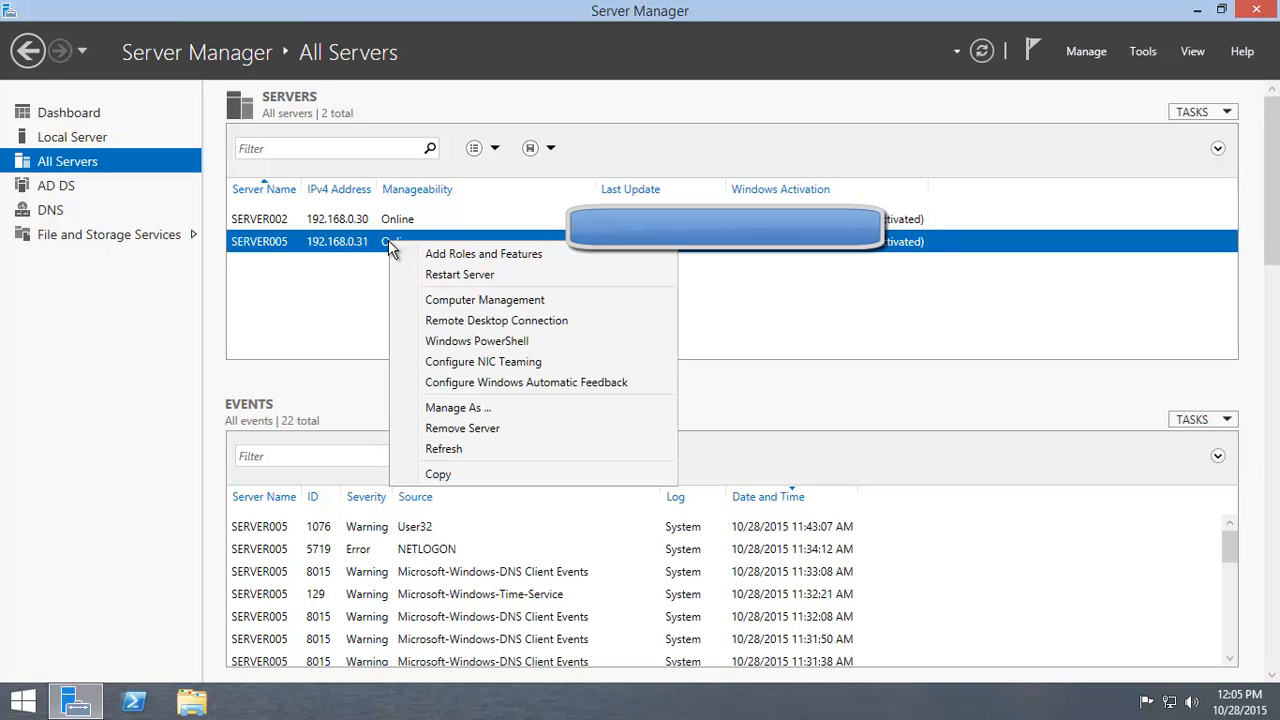
mouse_move(490, 253)
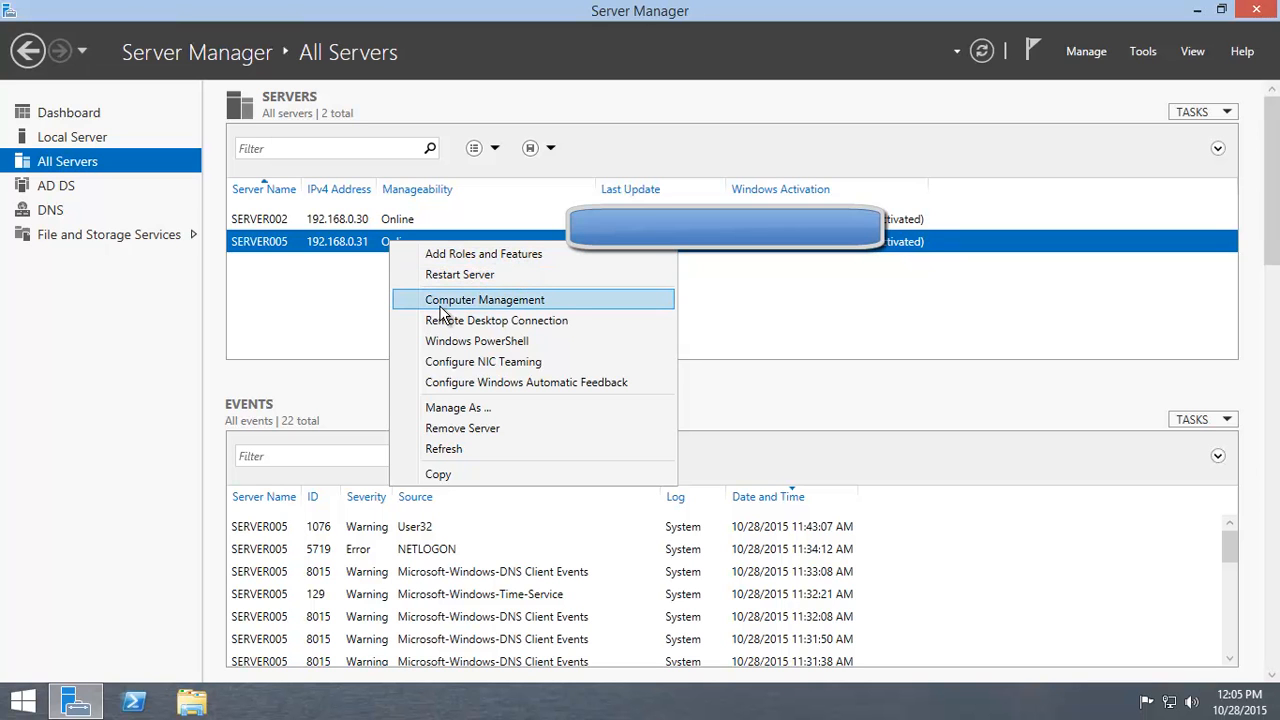
mouse_move(448, 341)
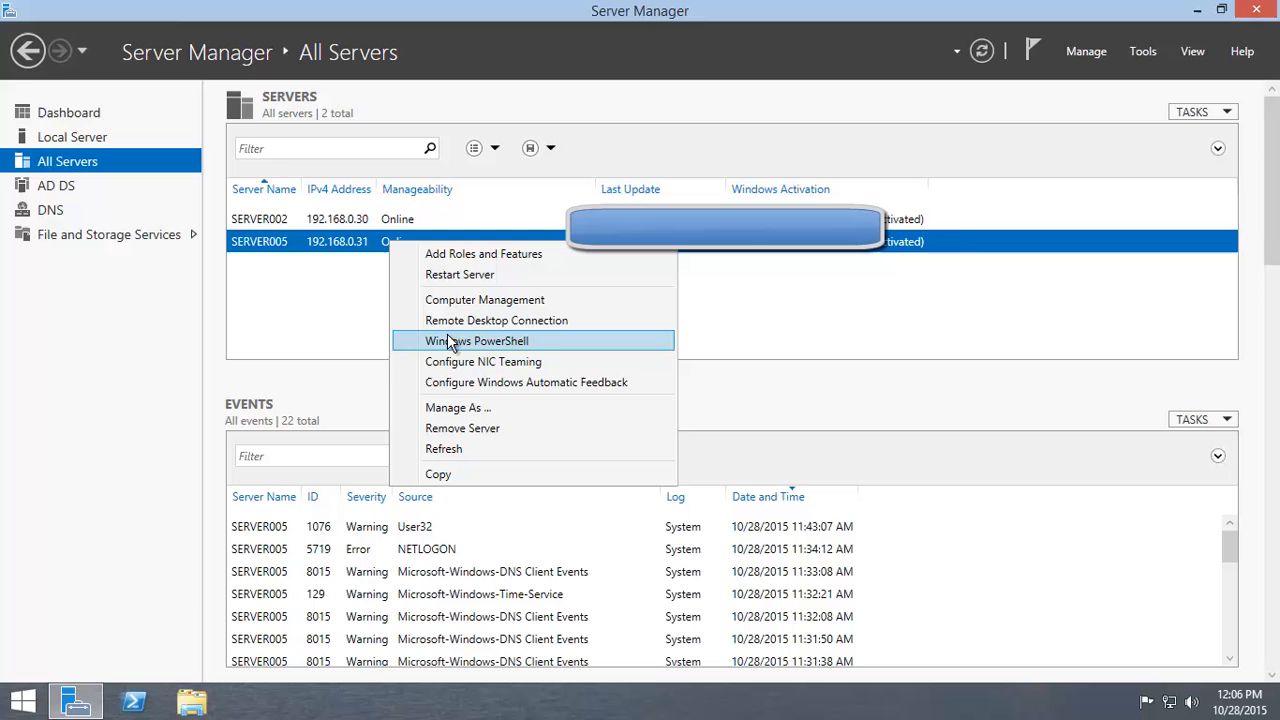
mouse_move(497, 320)
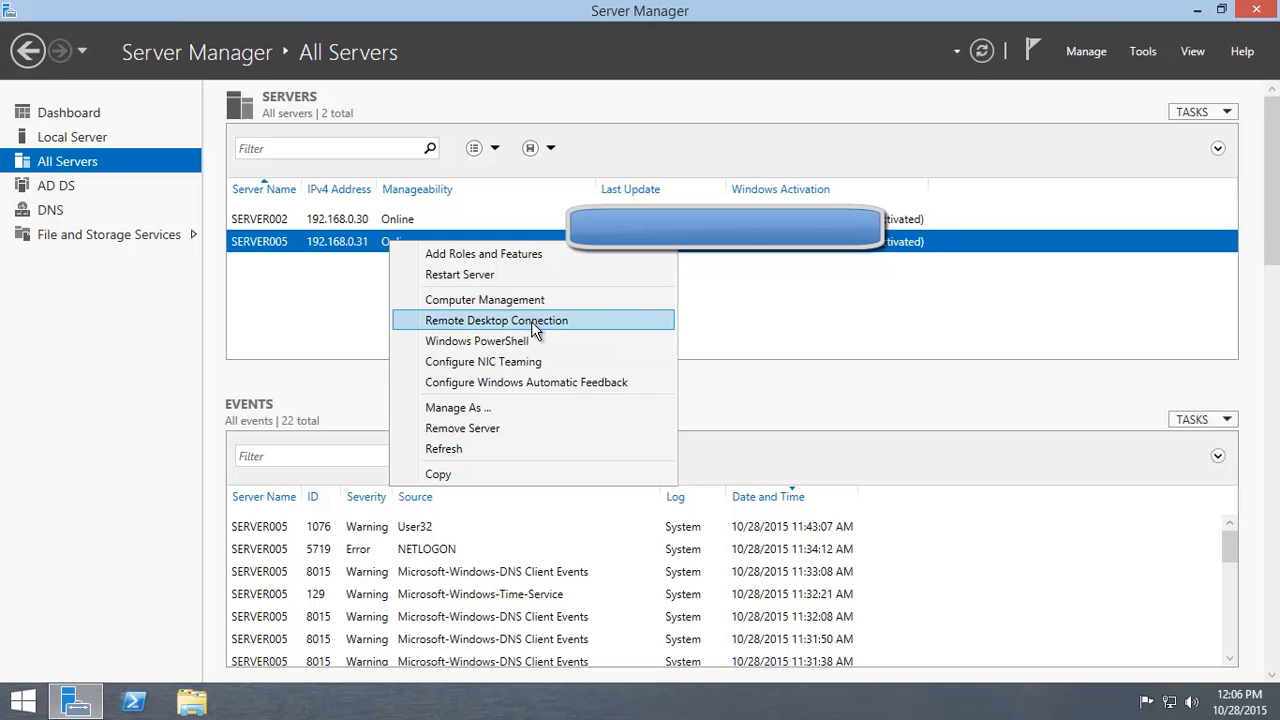
mouse_move(535, 341)
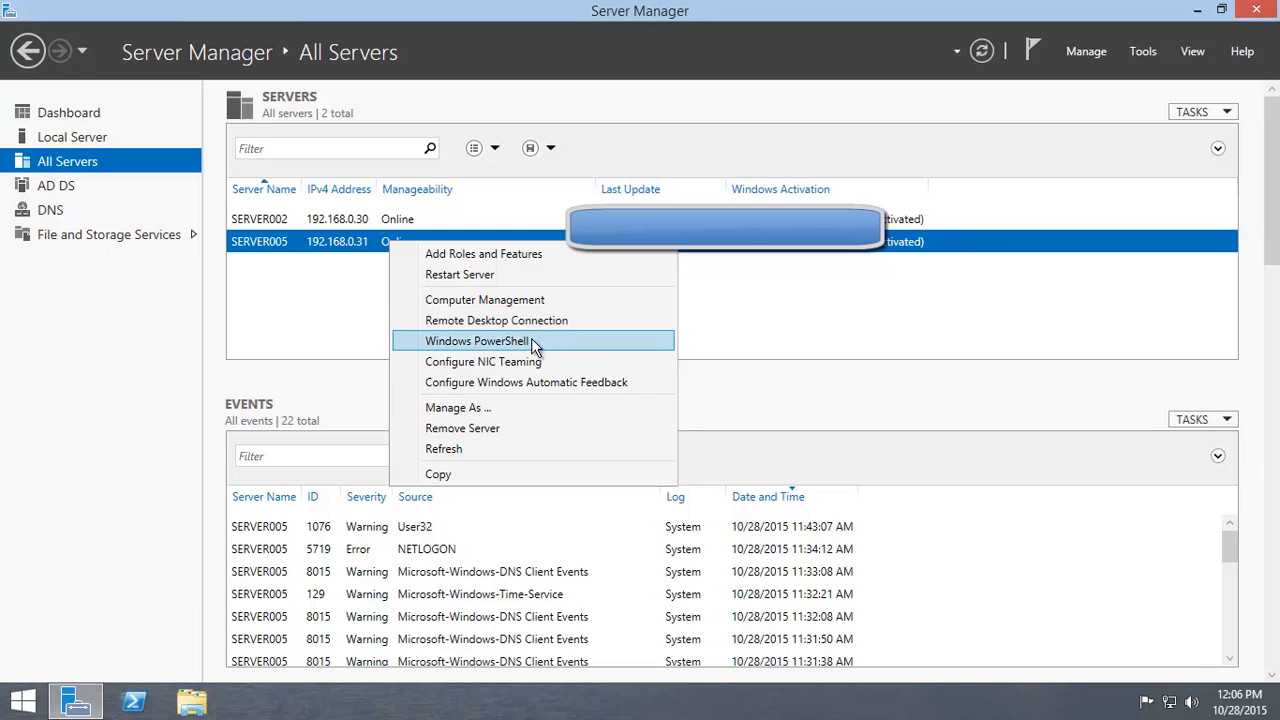
mouse_move(517, 320)
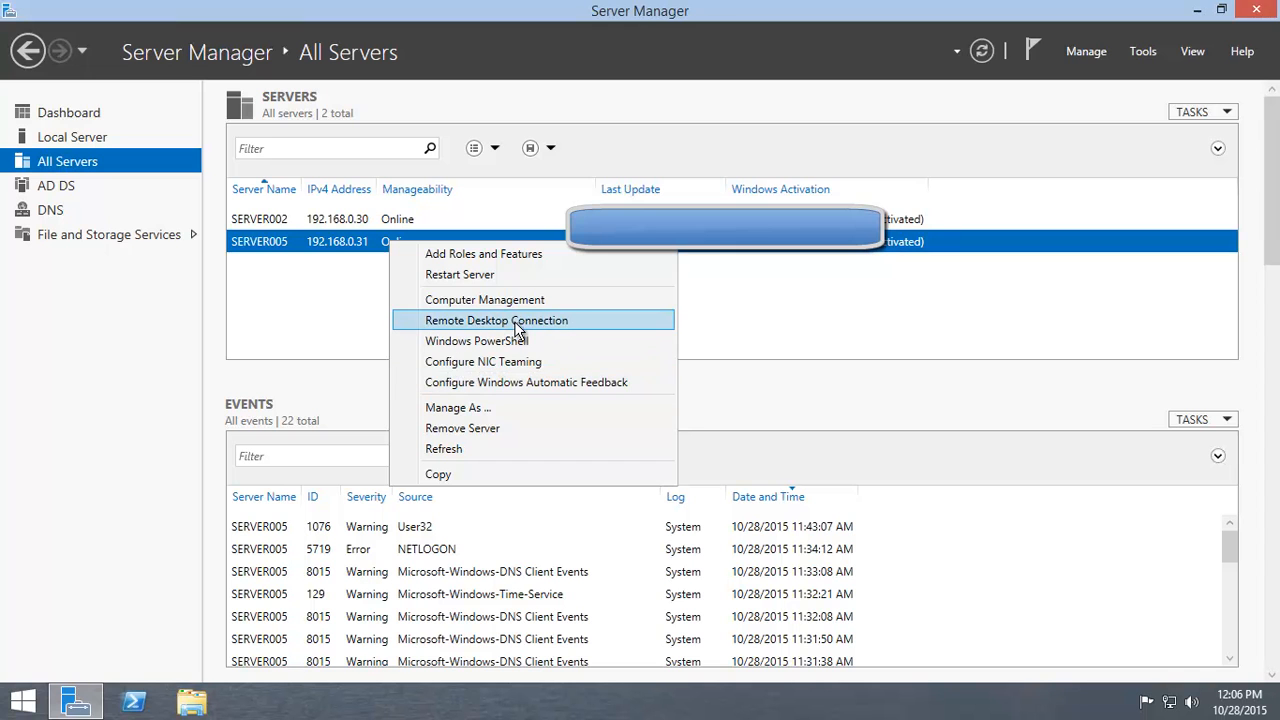
mouse_move(517, 305)
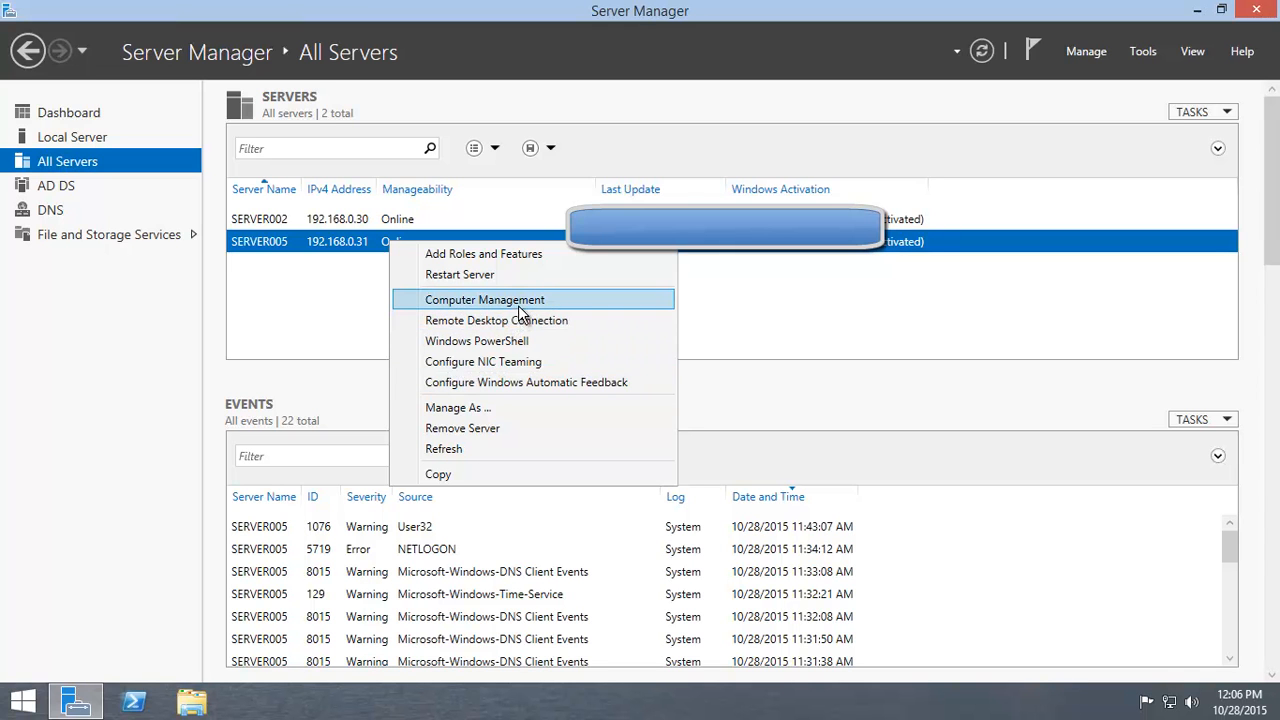
left_click(483, 253)
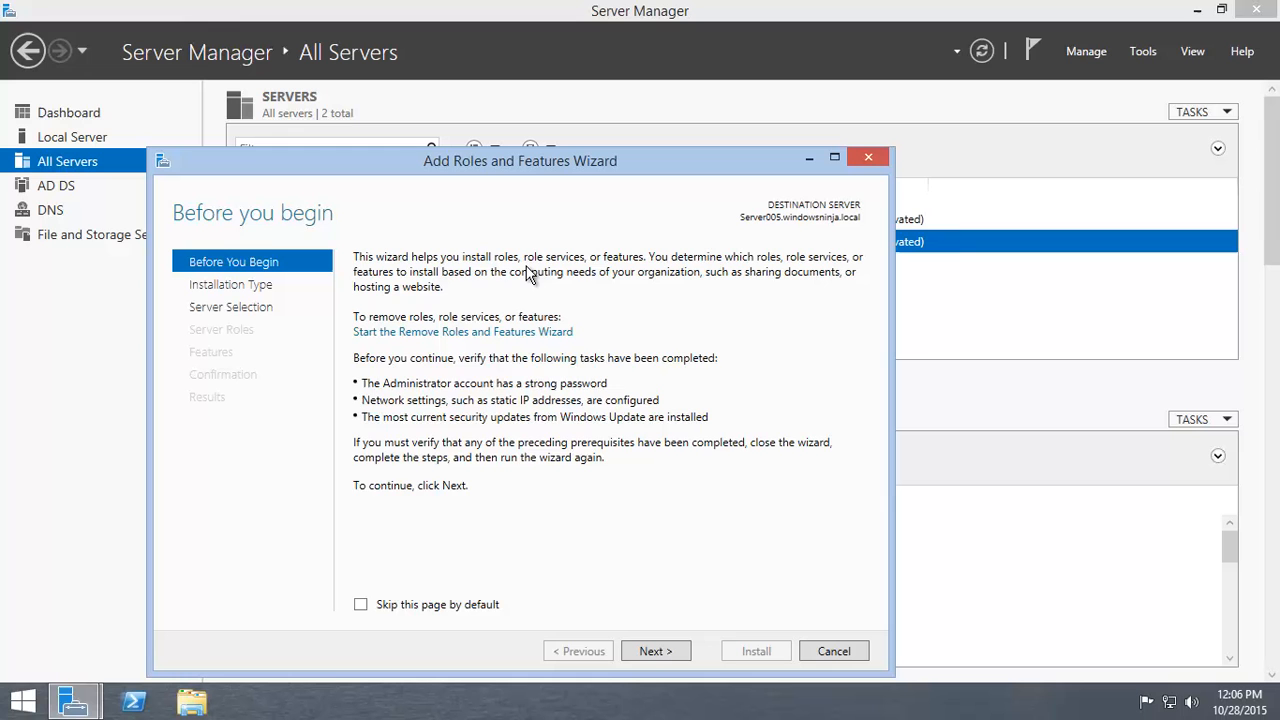
Step: Keep role-based installation with Server005 as destination, then select the Fax Server role
left_click(655, 651)
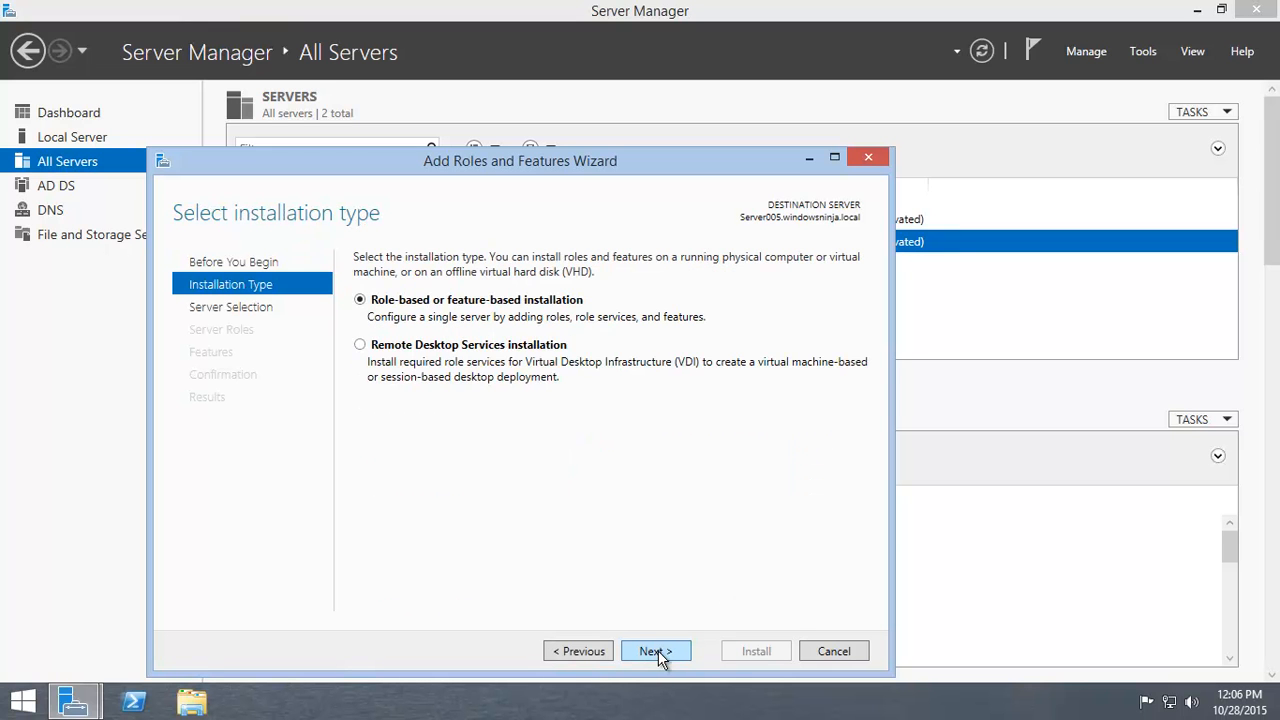
left_click(655, 651)
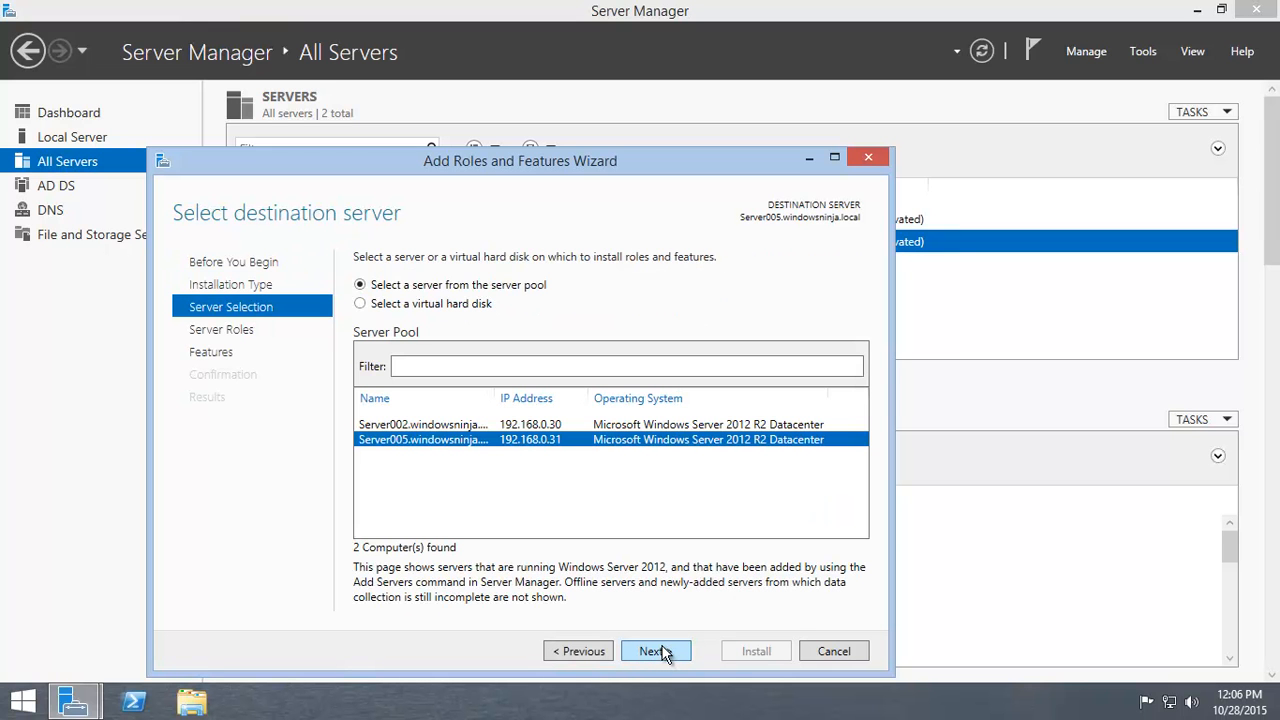
left_click(655, 651)
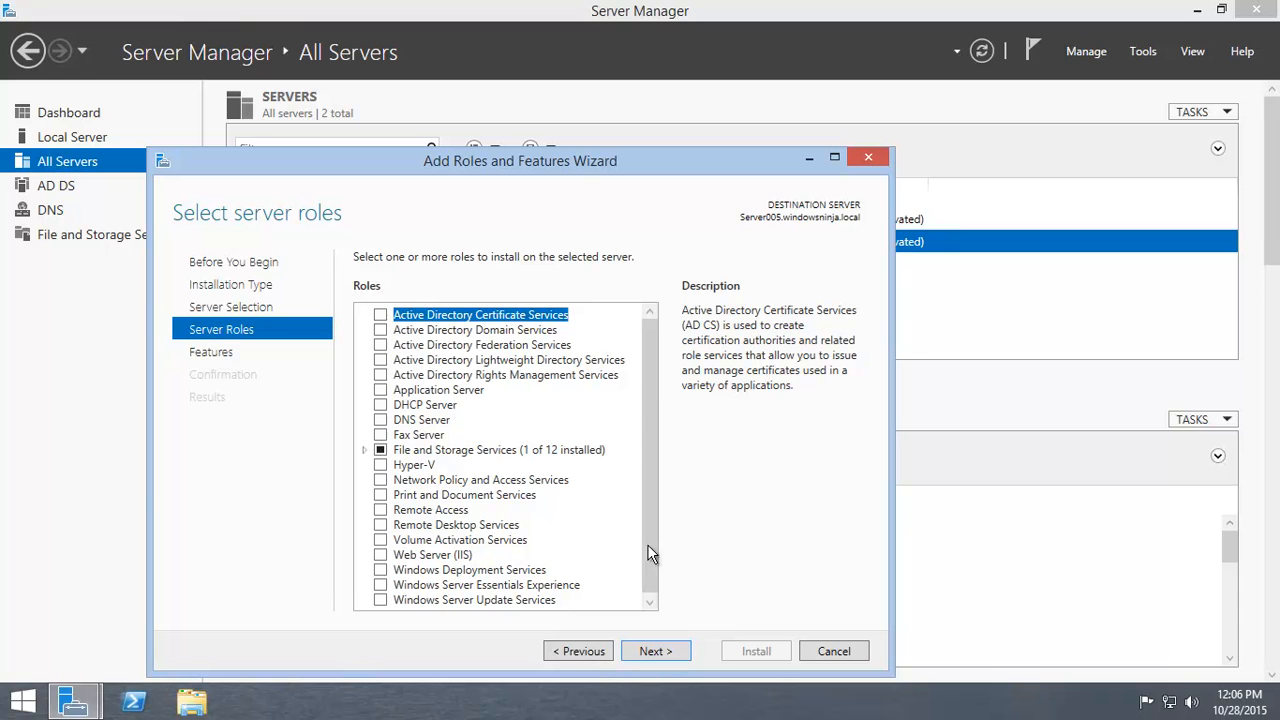
left_click(578, 651)
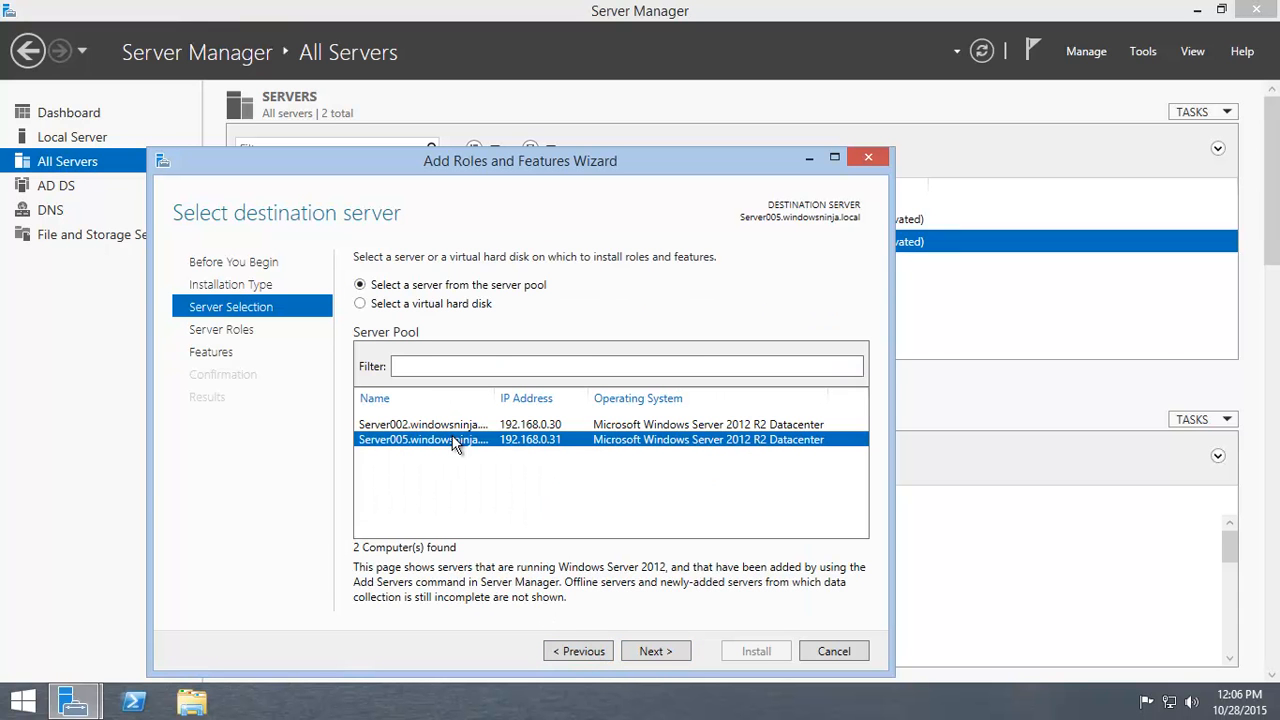
left_click(655, 651)
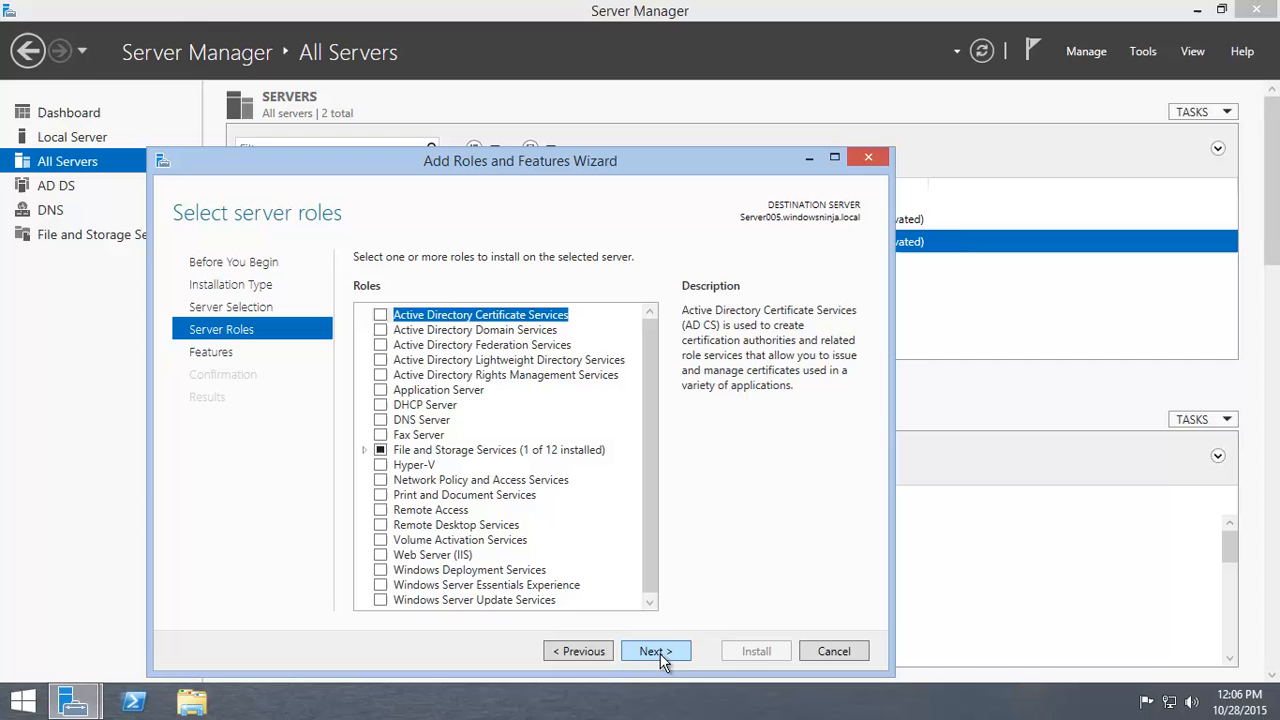
mouse_move(647, 443)
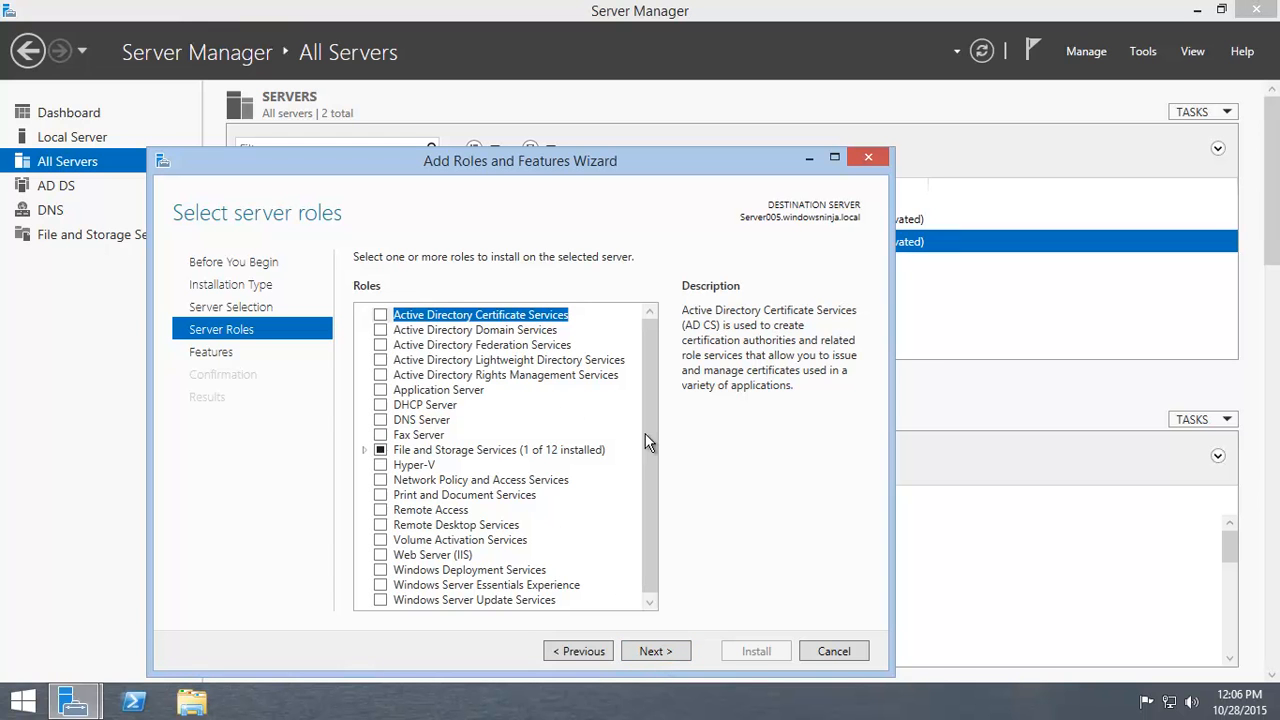
left_click(380, 434)
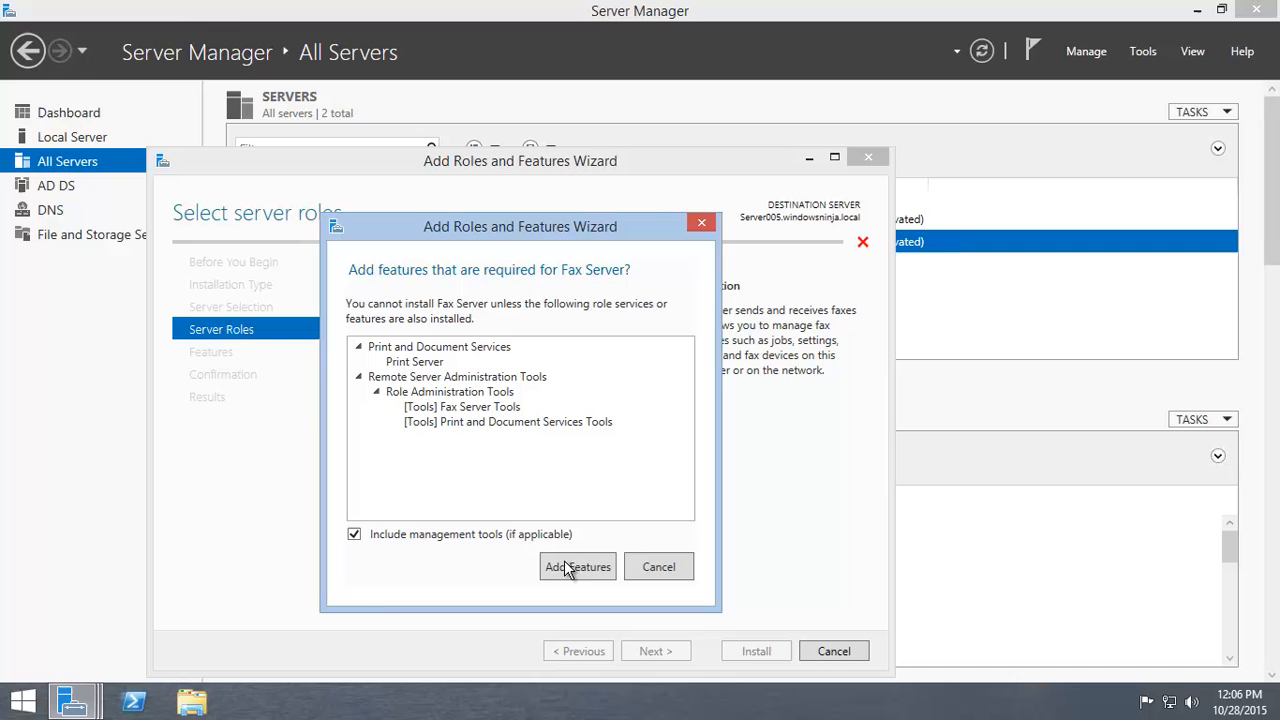
Step: Add Print Server and management tools, skip extra features, and enable automatic restart
left_click(577, 566)
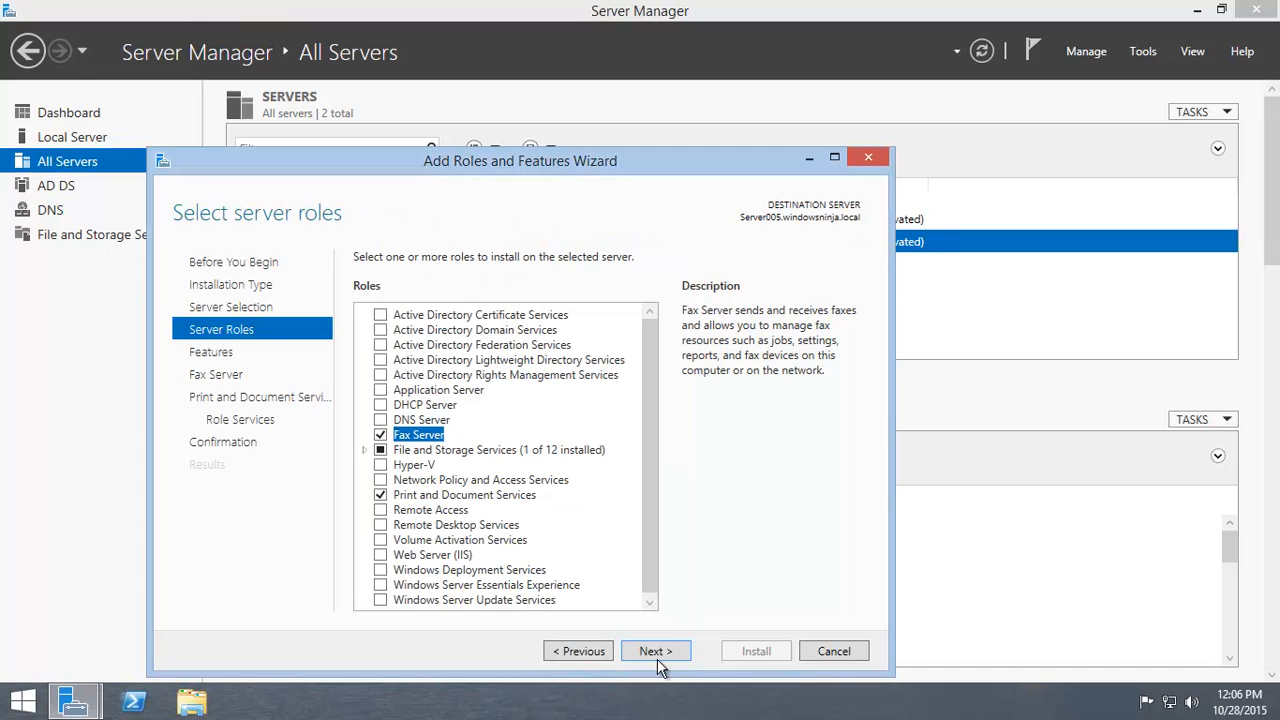
left_click(655, 651)
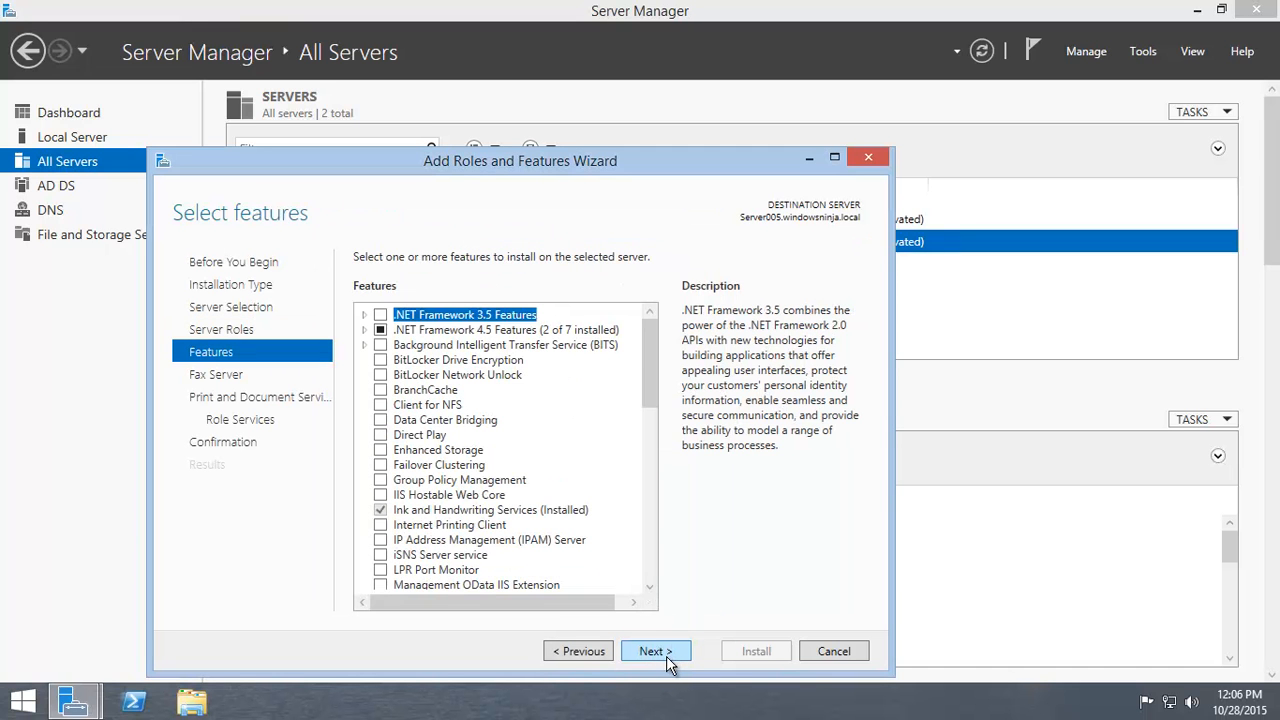
left_click(655, 651)
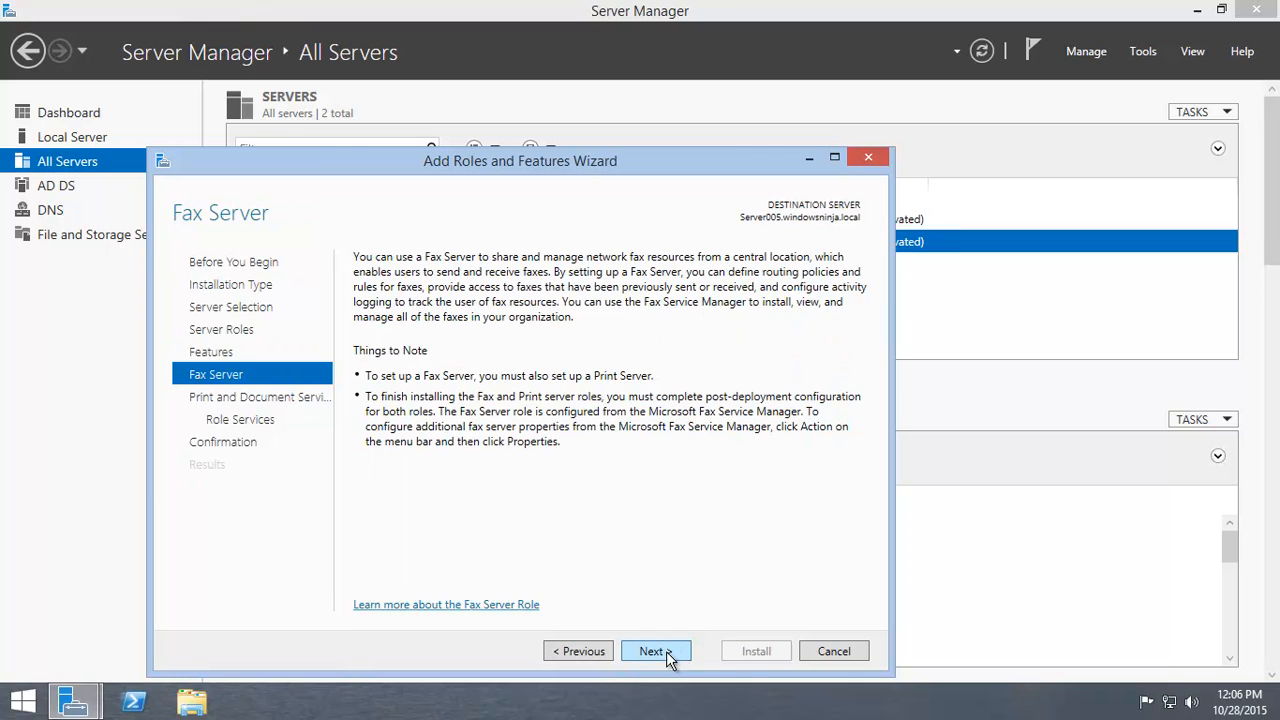
left_click(650, 651)
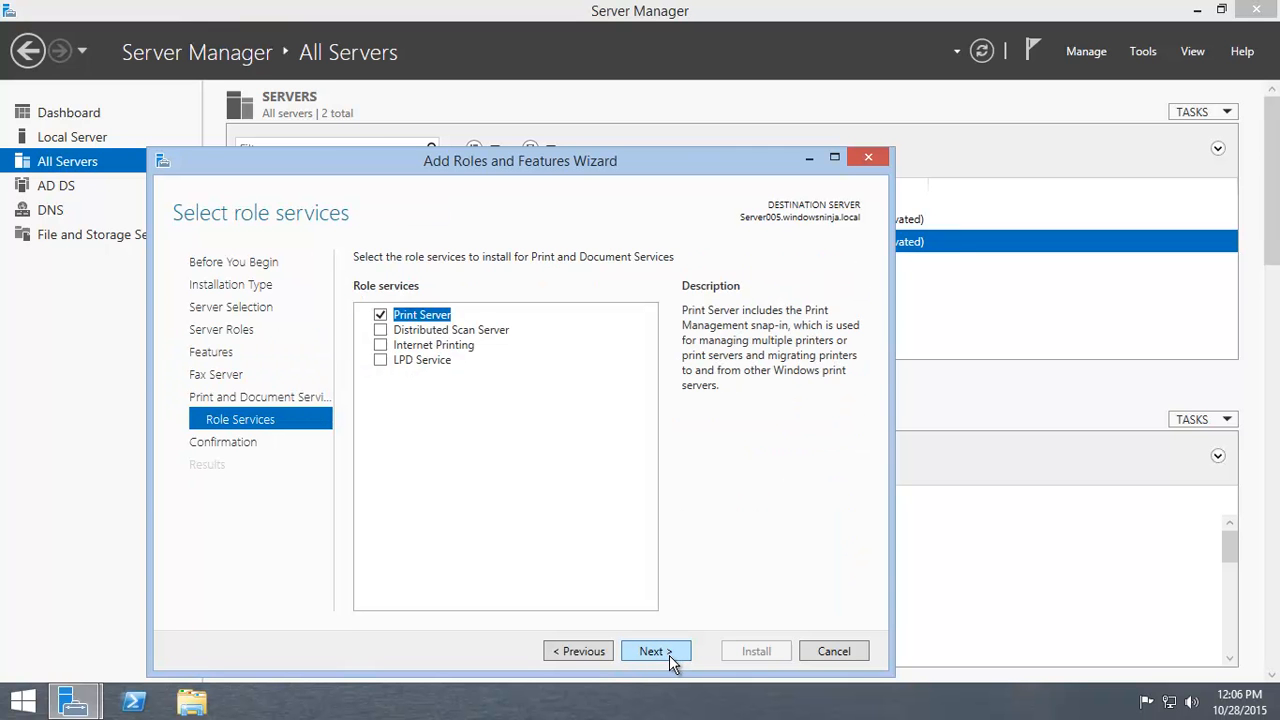
left_click(650, 651)
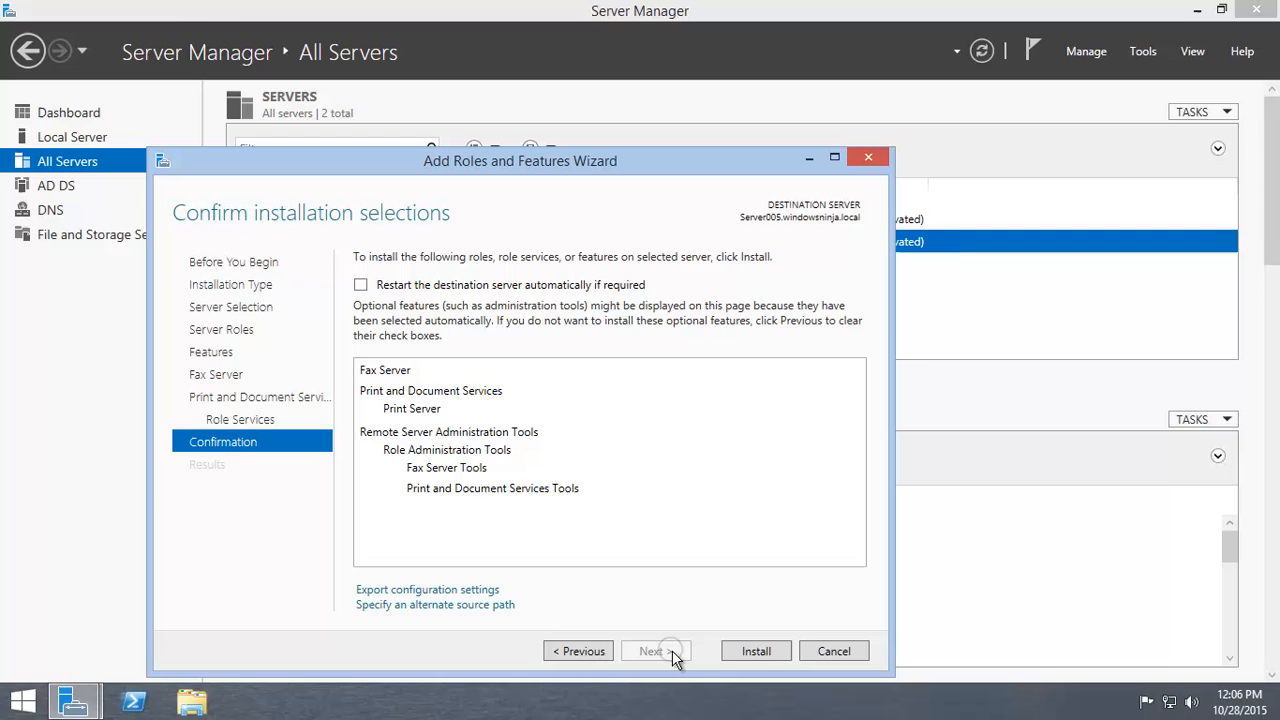
left_click(360, 284)
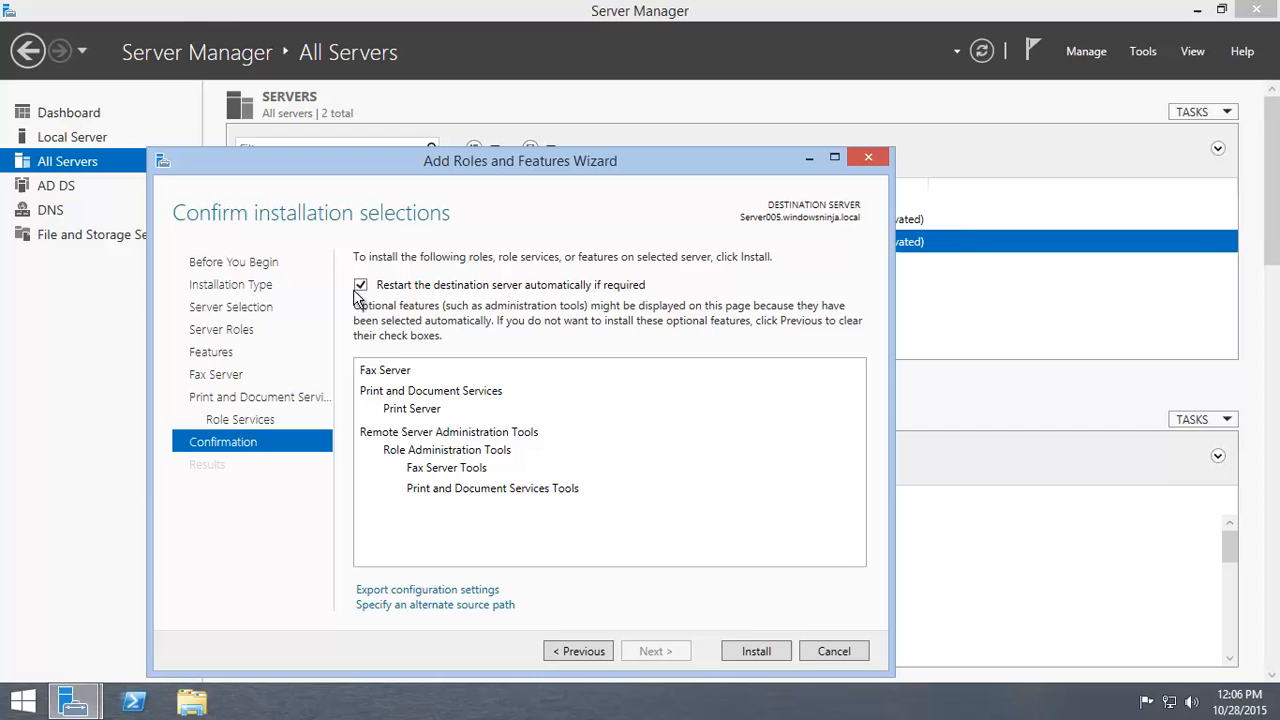
Step: Install Fax Server, Print Server and their tools on Server005
left_click(756, 651)
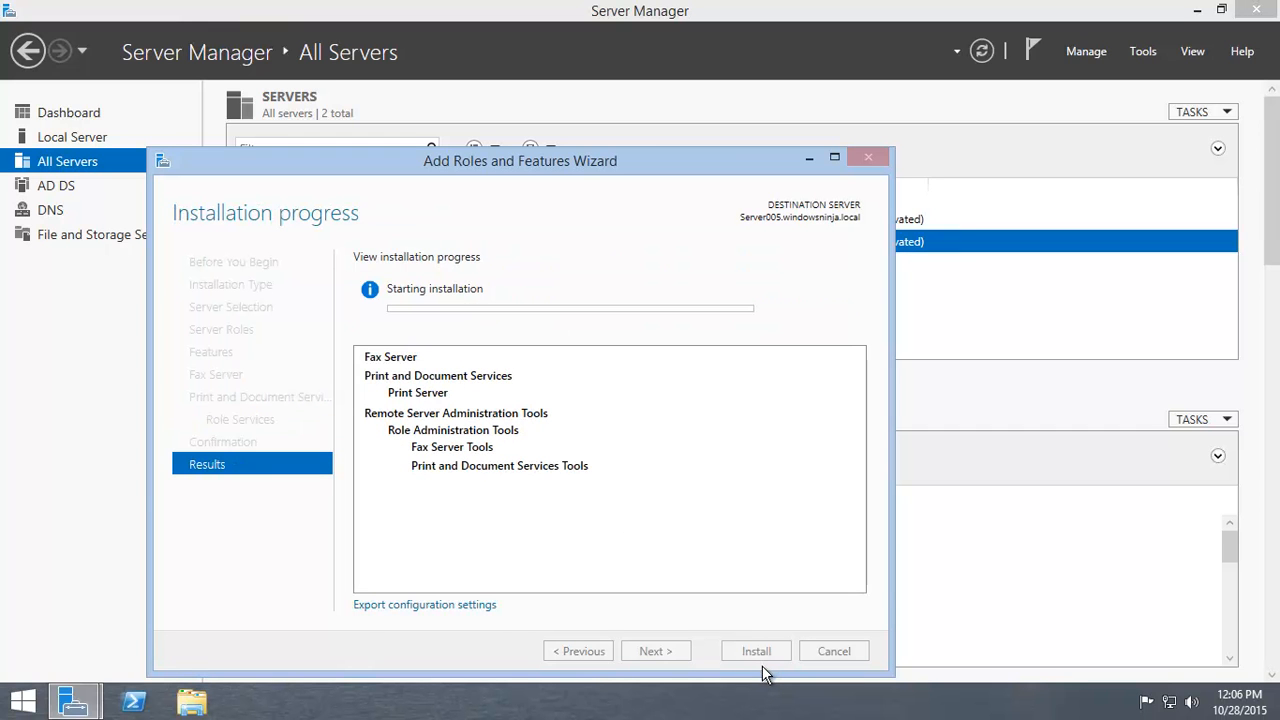
mouse_move(765, 524)
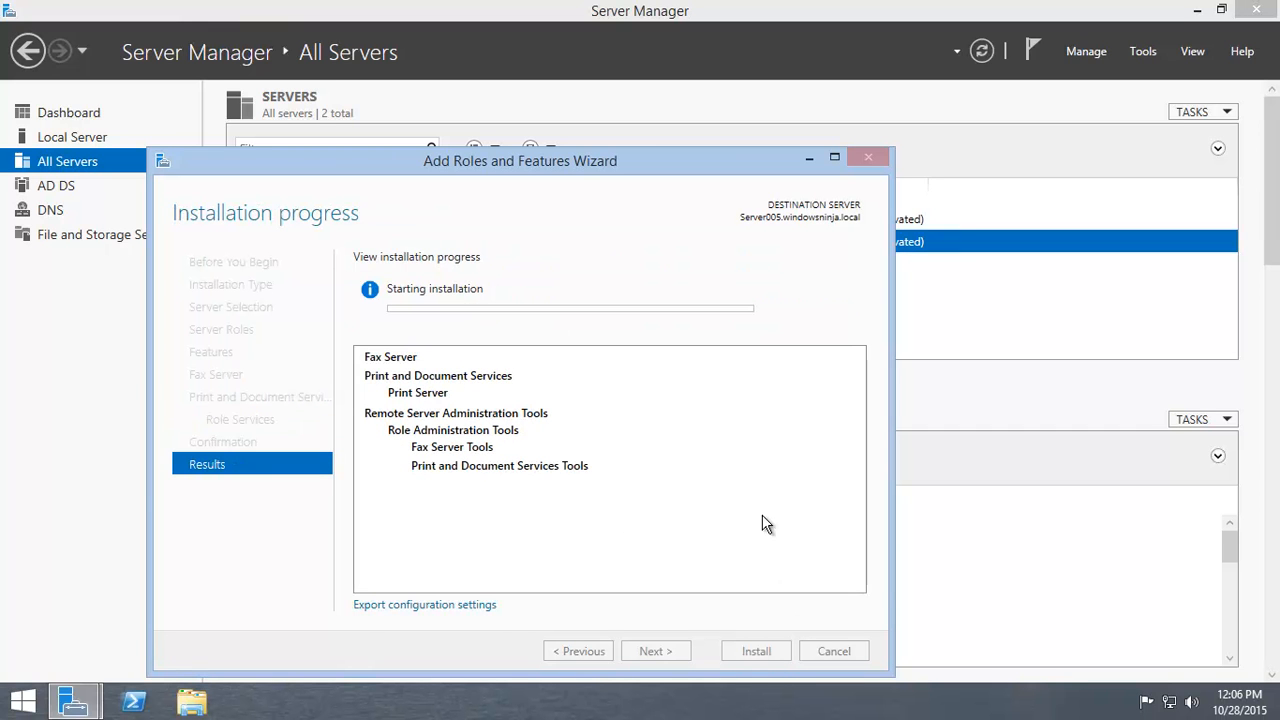
mouse_move(643, 382)
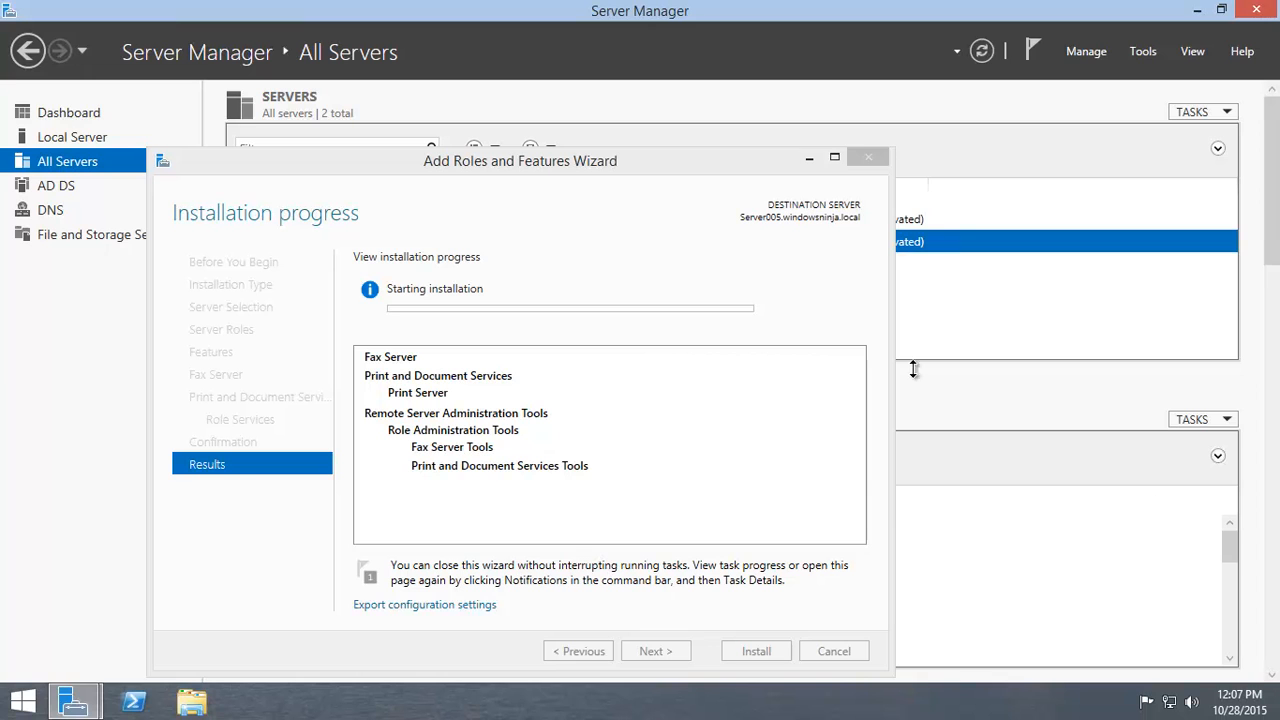
mouse_move(929, 372)
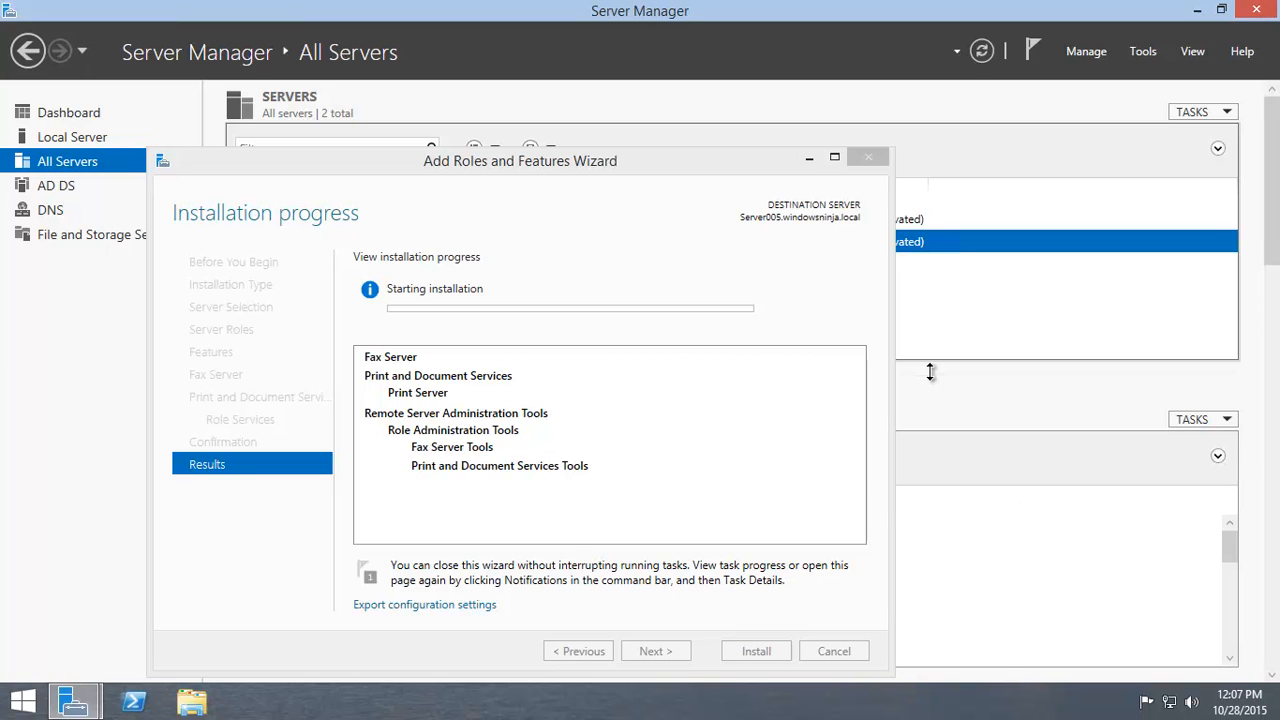